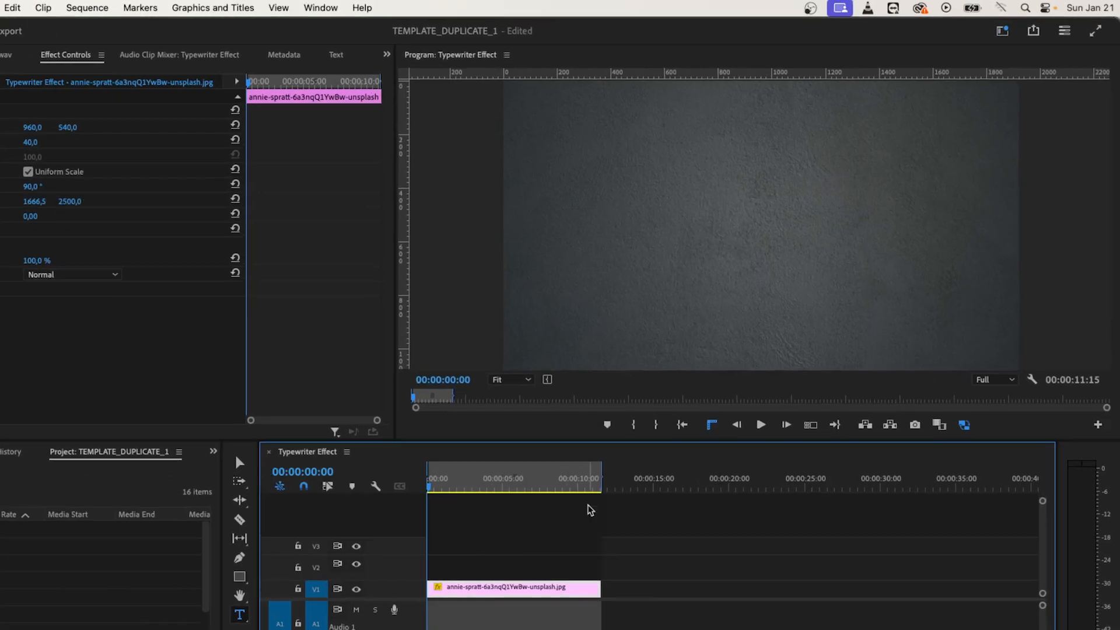
- Switch to the Captions and Graphics workspace from the Workspaces menu
{"action": "left_click", "coordinate": [1001, 31]}
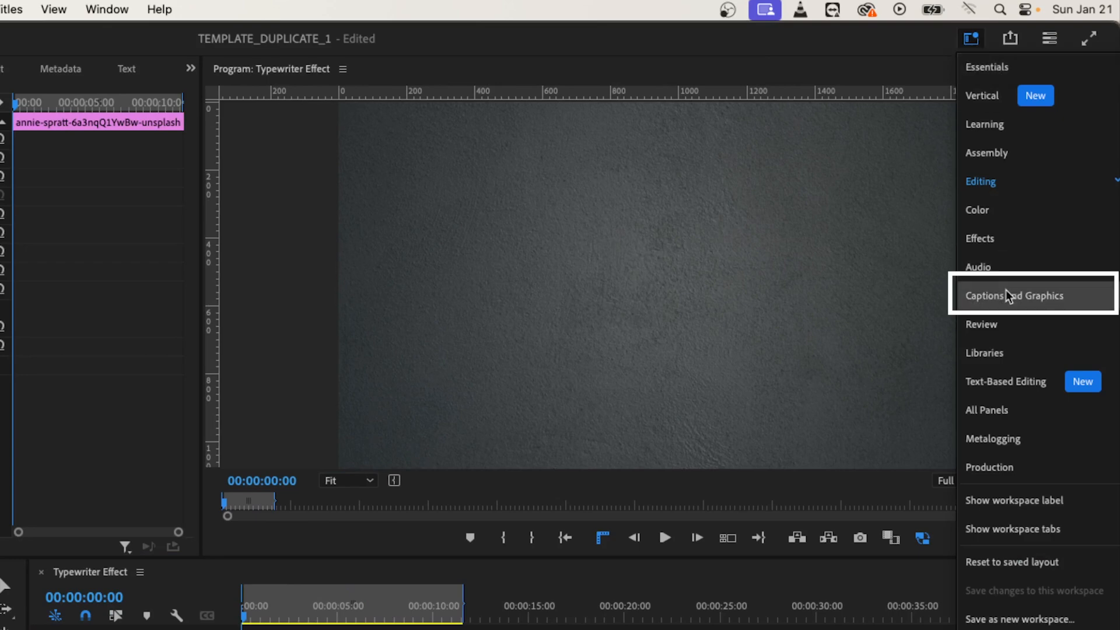
{"action": "left_click", "coordinate": [1012, 296]}
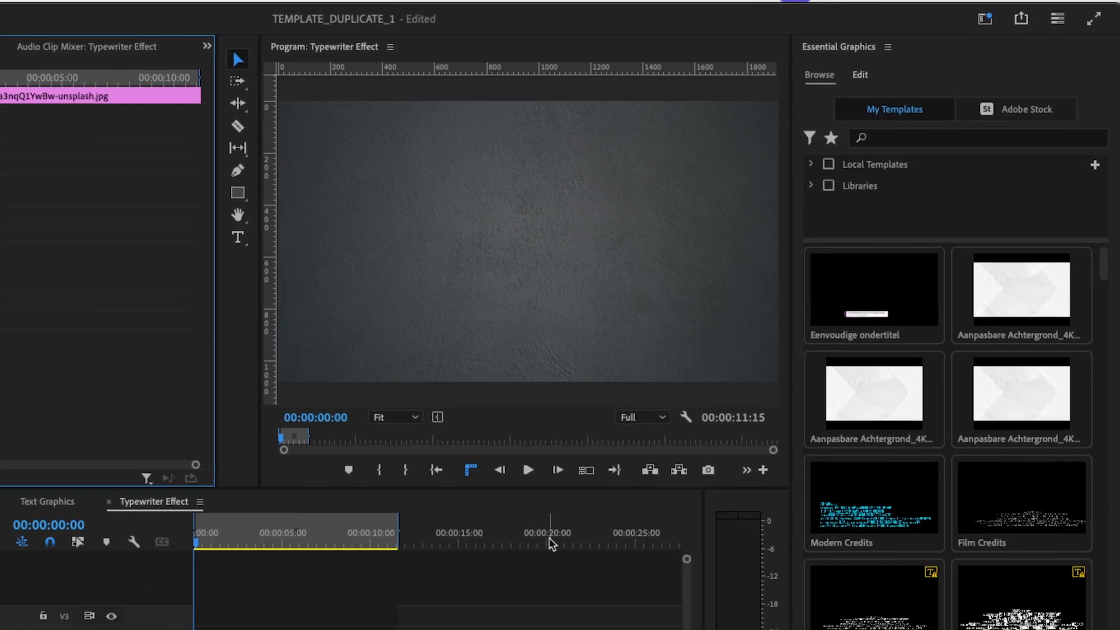
- Create the title 'TYPEWRITER EFFECT / MULTIPLE LINES' and center-align its two lines
{"action": "left_click", "coordinate": [237, 238]}
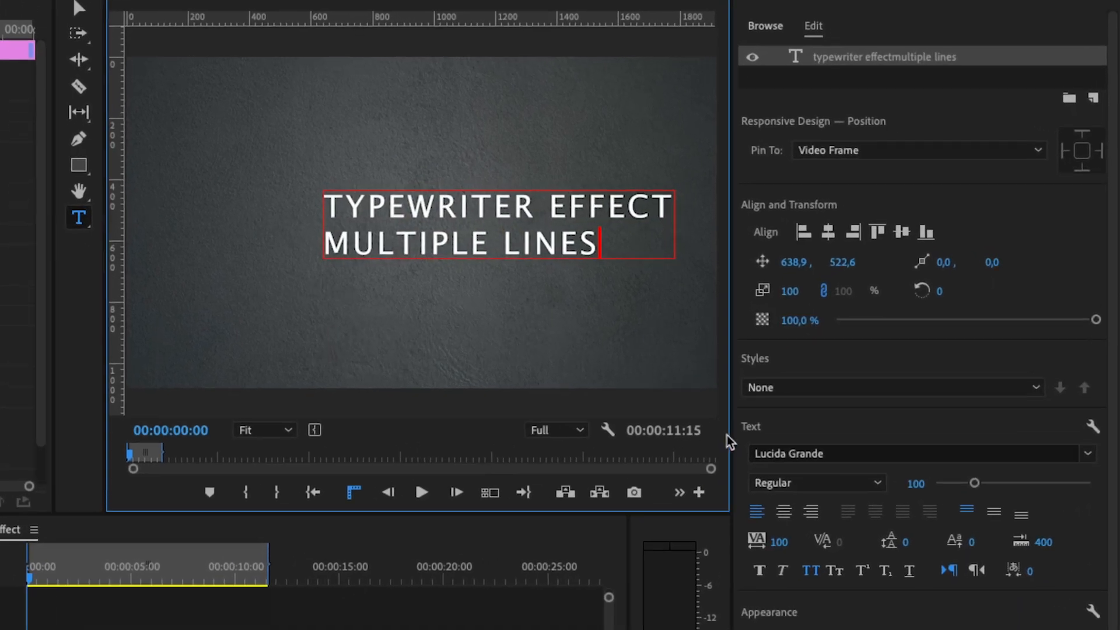
{"action": "left_click", "coordinate": [756, 512]}
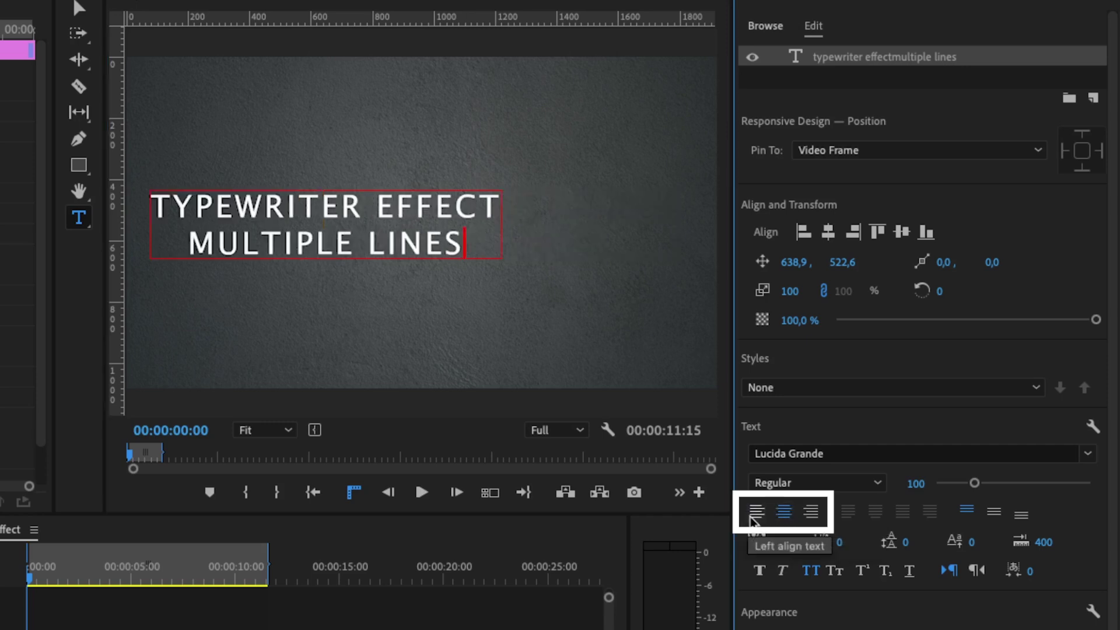
{"action": "left_click", "coordinate": [783, 512]}
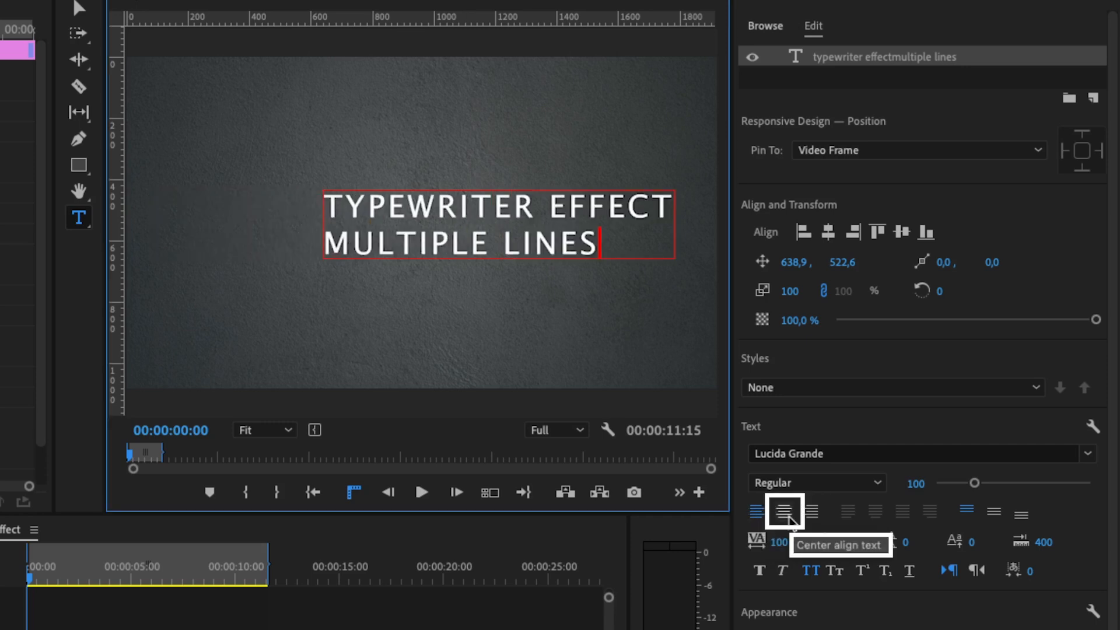
{"action": "left_click", "coordinate": [784, 513]}
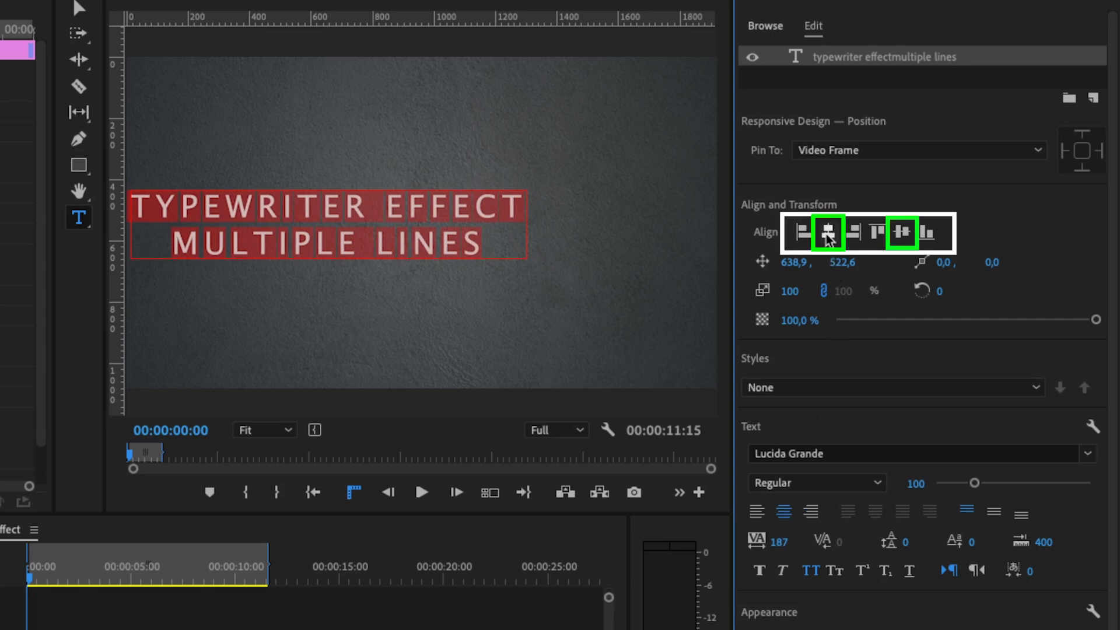
- Align the title to the frame's horizontal and vertical center and apply the Crop effect
{"action": "left_click", "coordinate": [901, 233]}
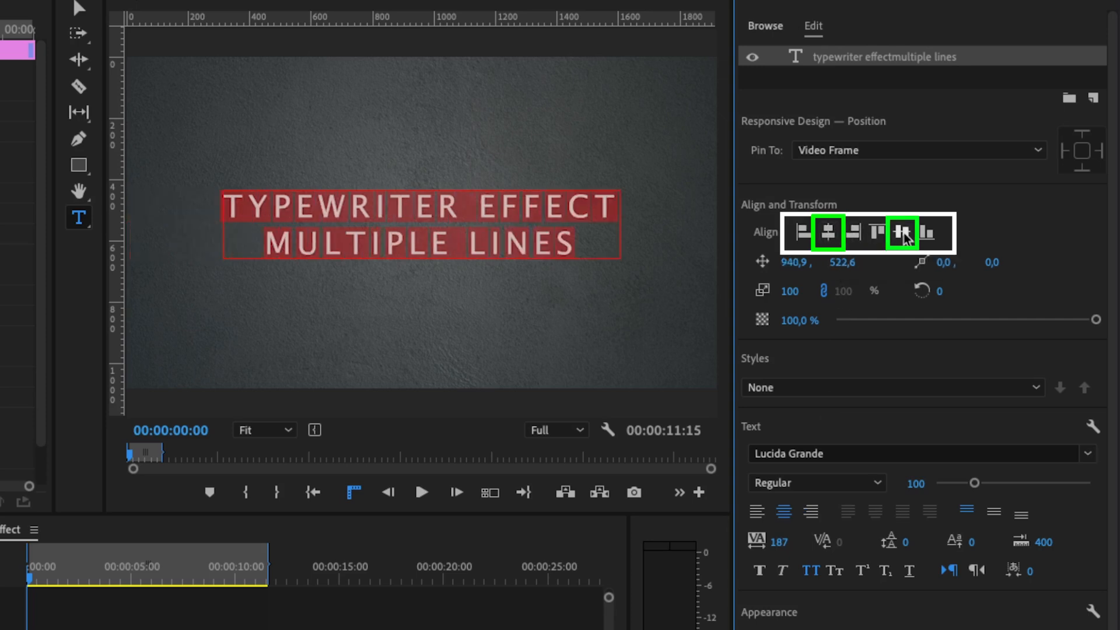
{"action": "left_click", "coordinate": [903, 232]}
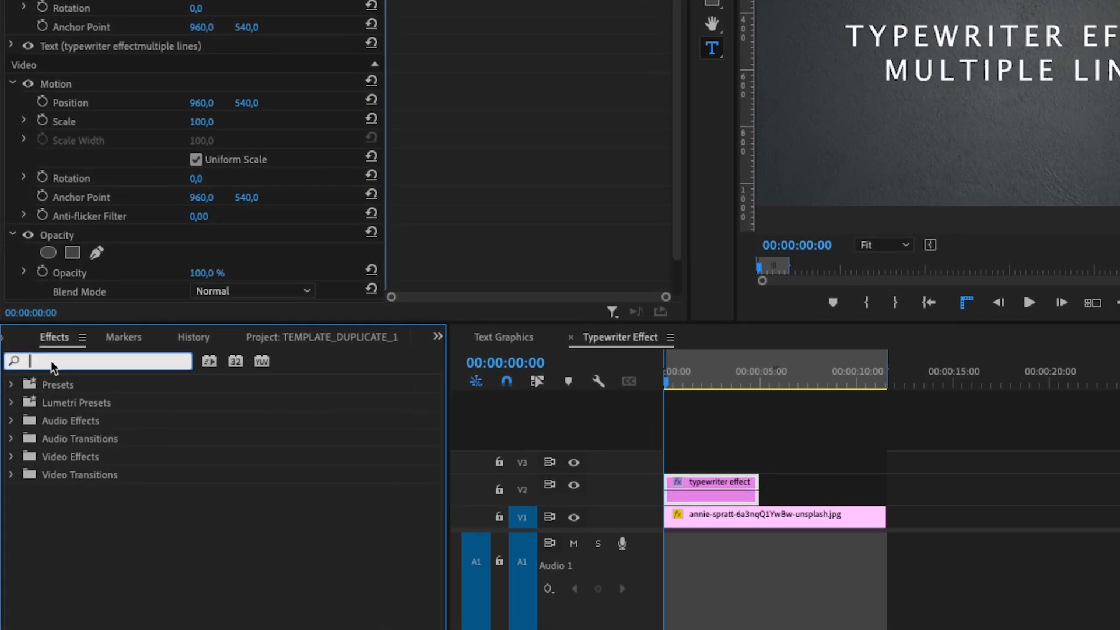
{"action": "type", "text": "crop"}
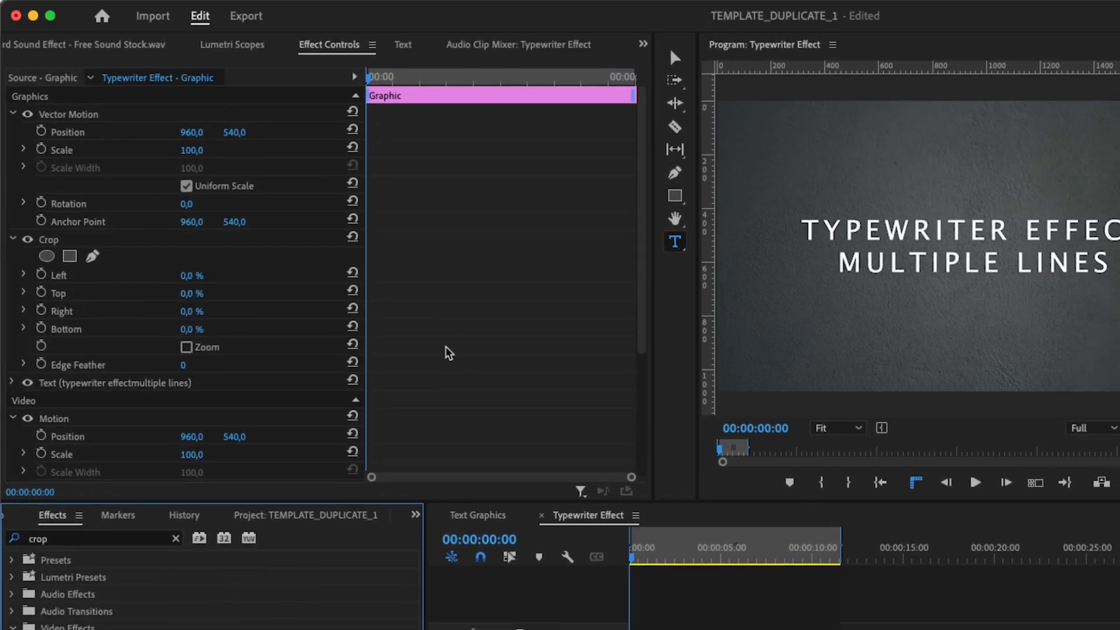
- Keyframe the Crop Right value from the one-second mark to reveal the text
{"action": "left_click", "coordinate": [419, 77]}
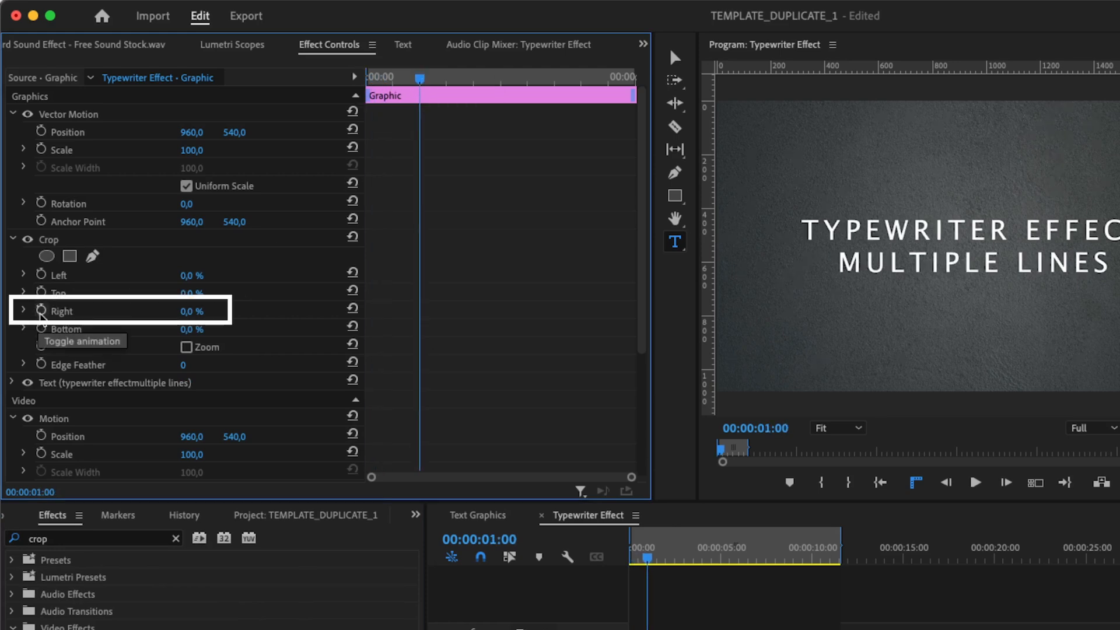
{"action": "left_click", "coordinate": [42, 310]}
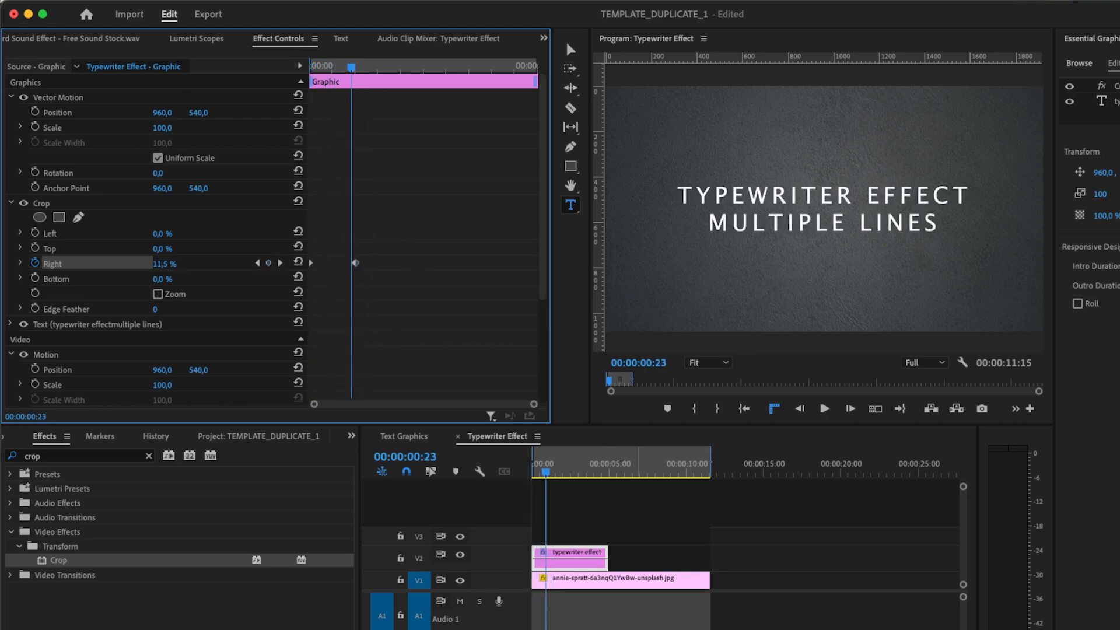
{"action": "mouse_move", "coordinate": [568, 557]}
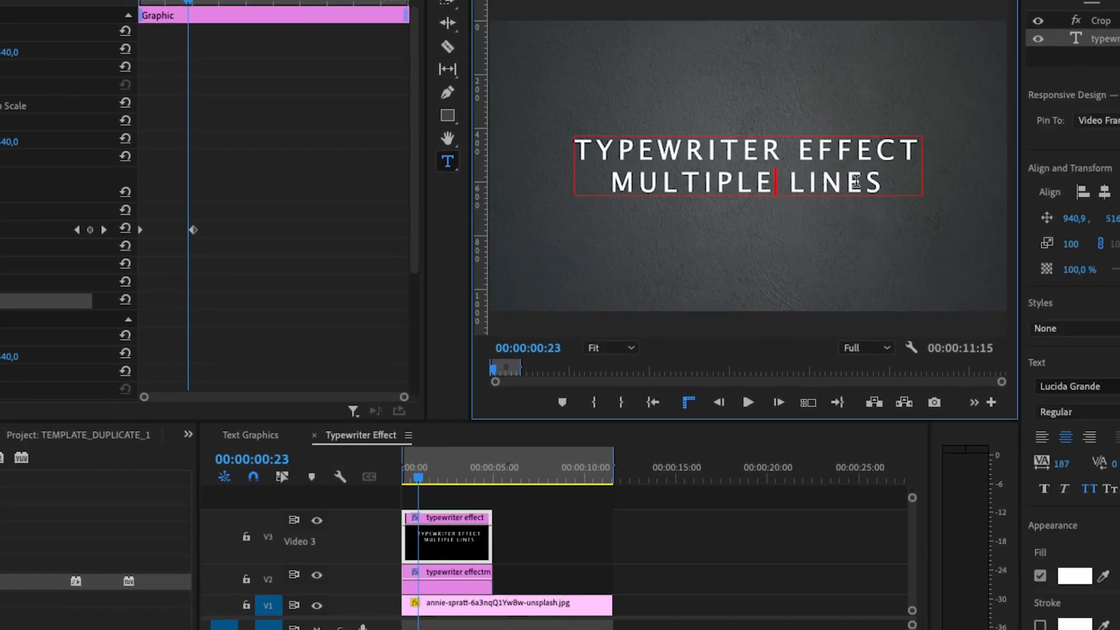
- Delete the MULTIPLE LINES line from the duplicated title on V3
{"action": "key", "text": "backspace"}
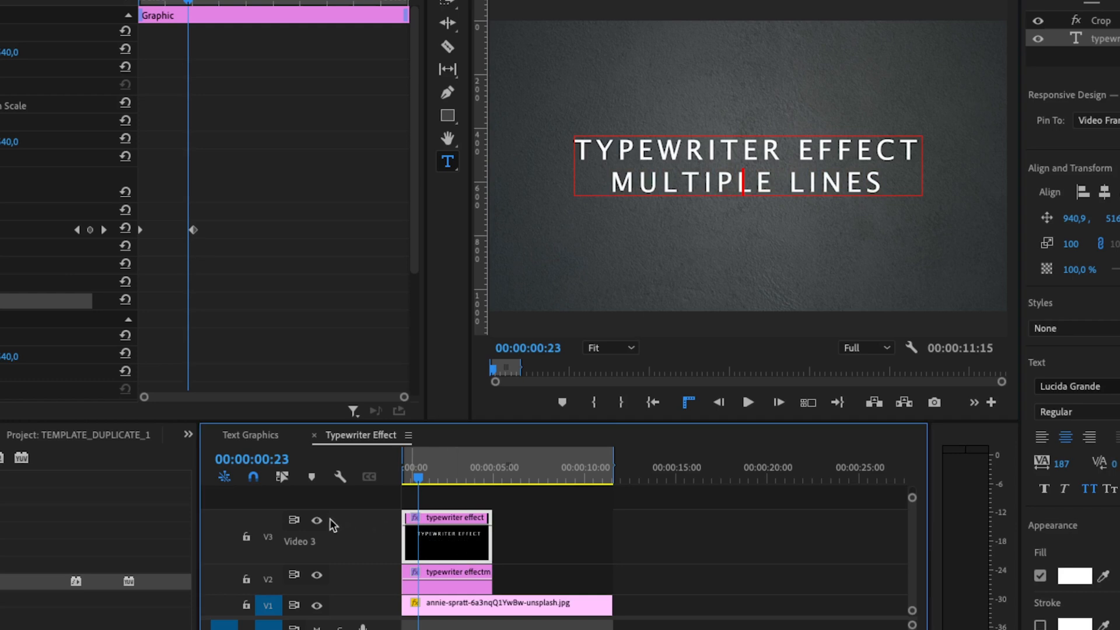
- Hide track V3 and remove the TYPEWRITER EFFECT line from the V2 title
{"action": "left_click", "coordinate": [316, 520]}
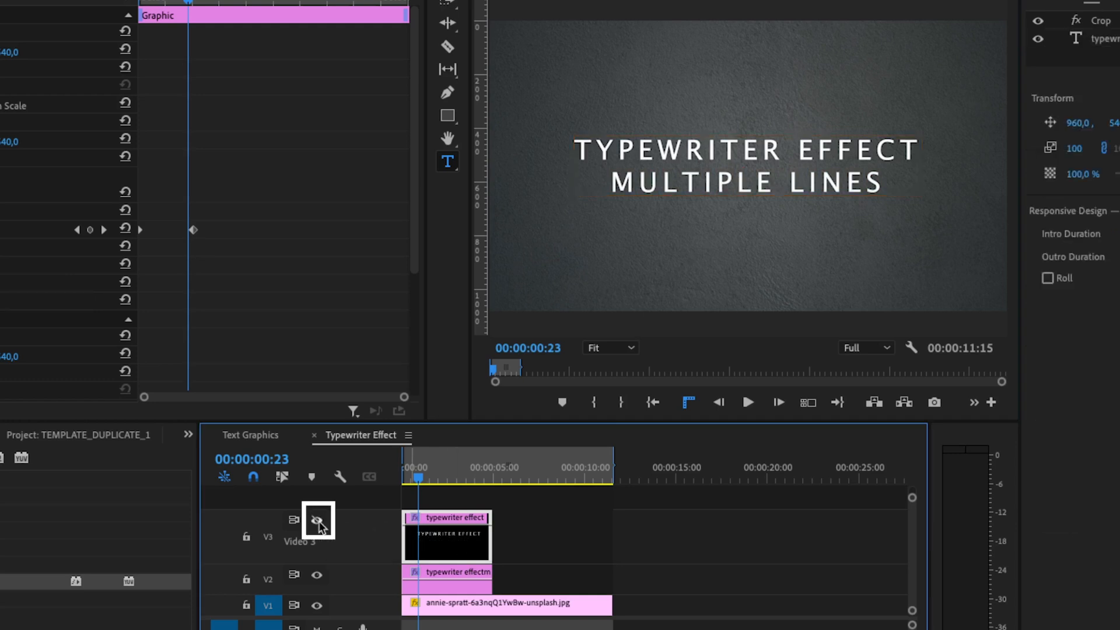
{"action": "left_click", "coordinate": [316, 521]}
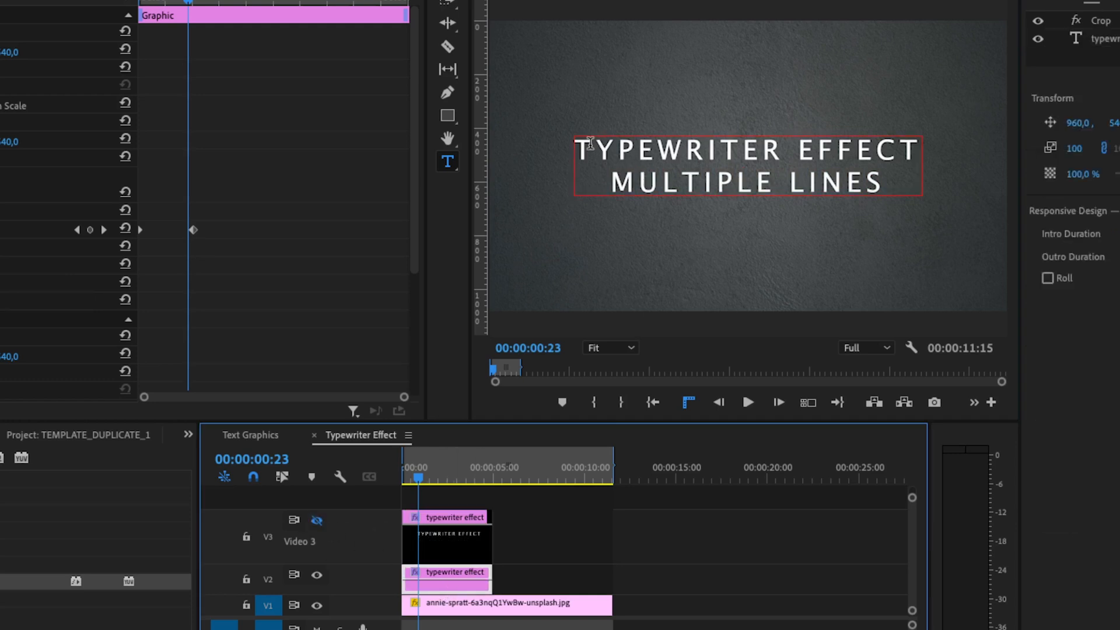
{"action": "left_click", "coordinate": [316, 521]}
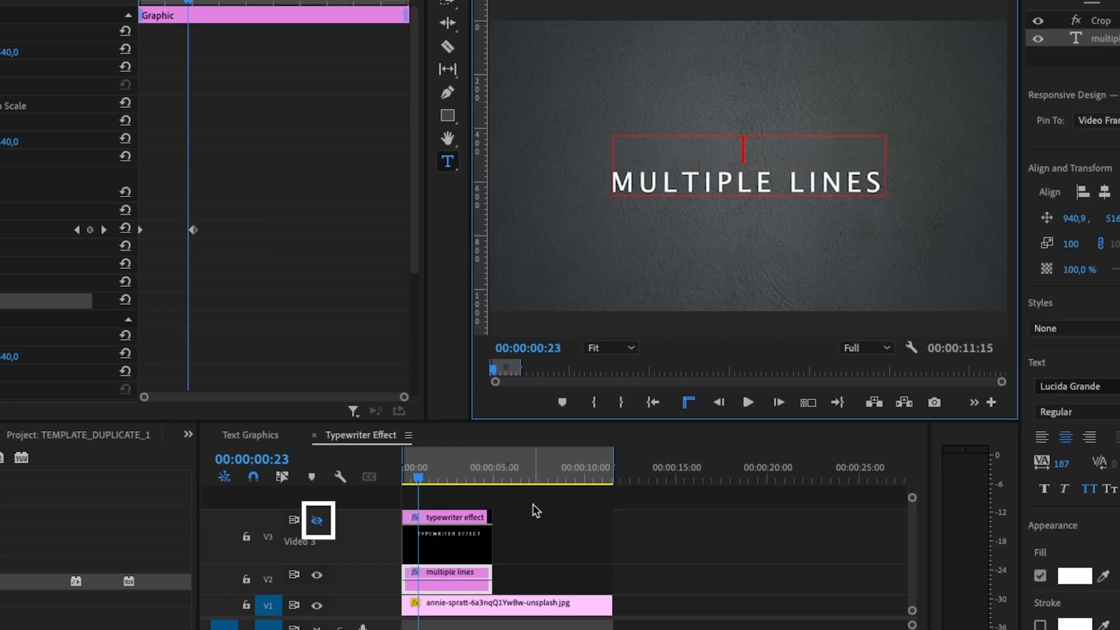